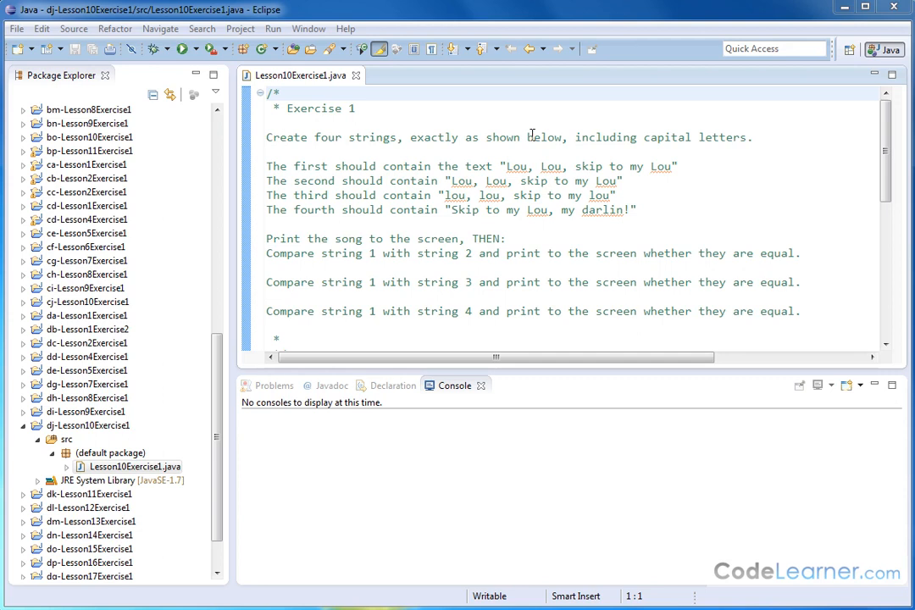
mouse_move(723, 143)
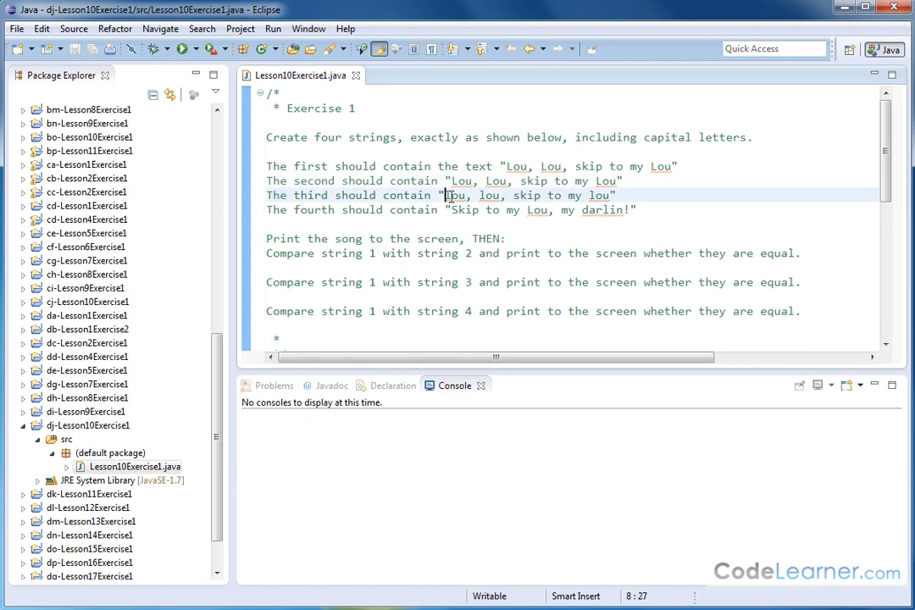
Highlight the all-lowercase third lyric in the instructions, then clear the highlight.
left_click_drag(444, 194, 608, 195)
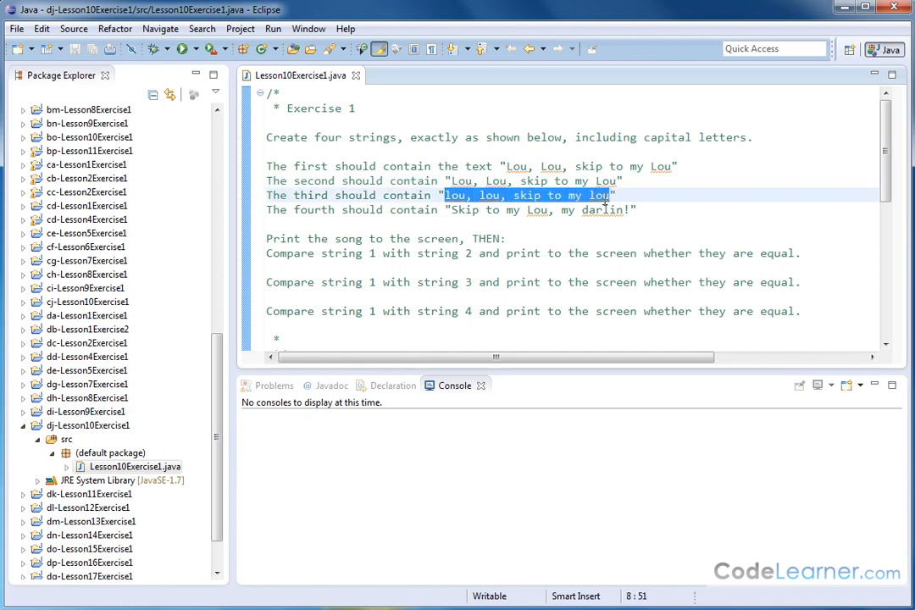
left_click(597, 195)
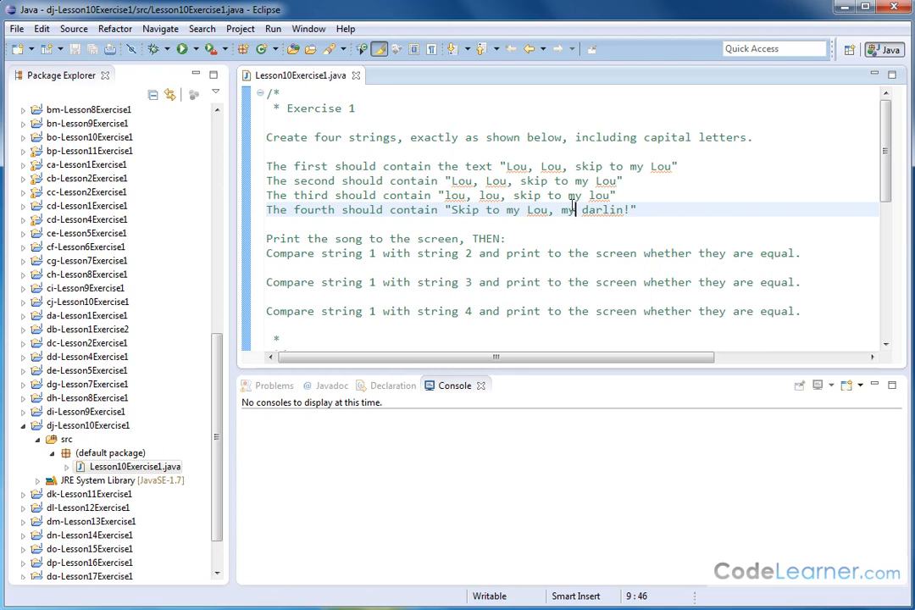
mouse_move(575, 205)
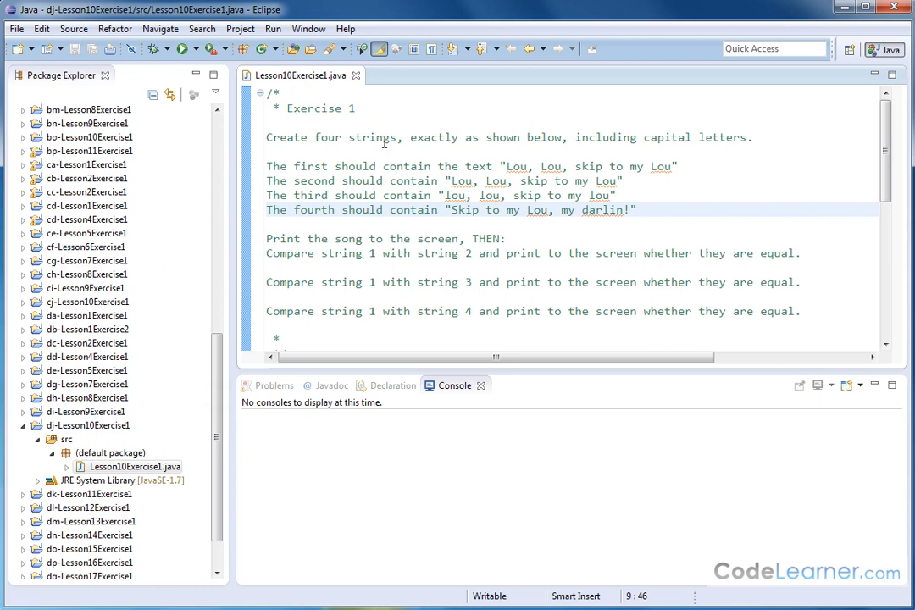
mouse_move(565, 146)
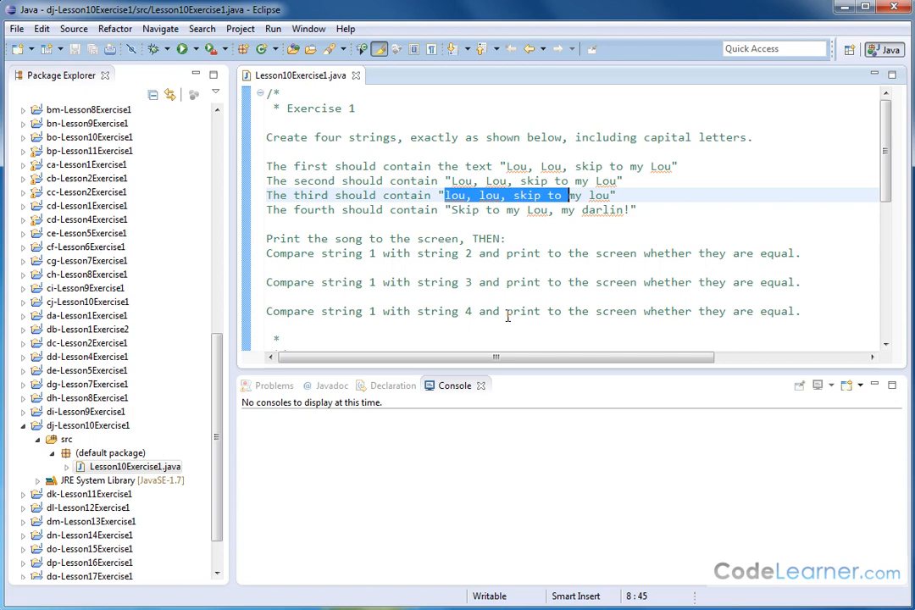
left_click(495, 165)
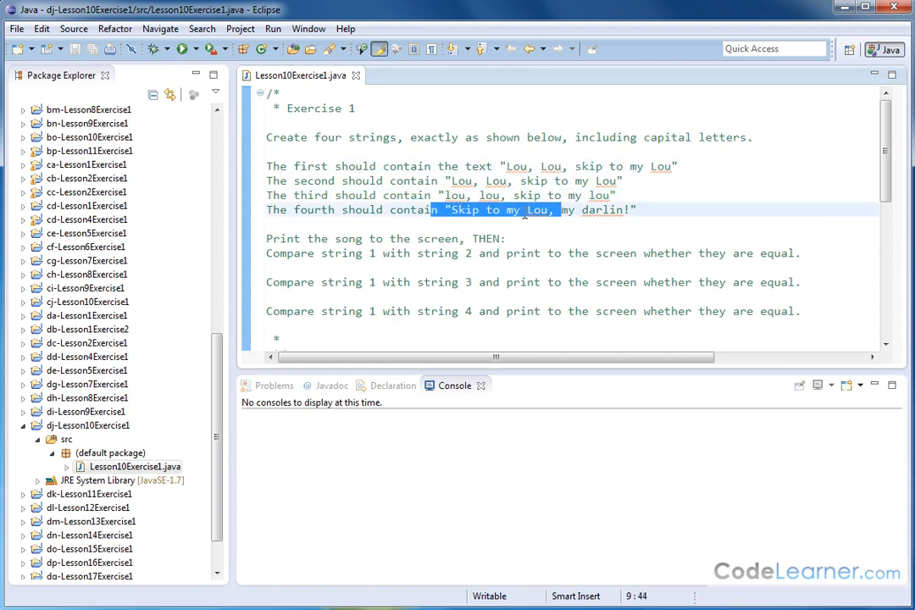
Scroll down to the main method and select the str1–str4 lyric declaration lines.
scroll("down", 3)
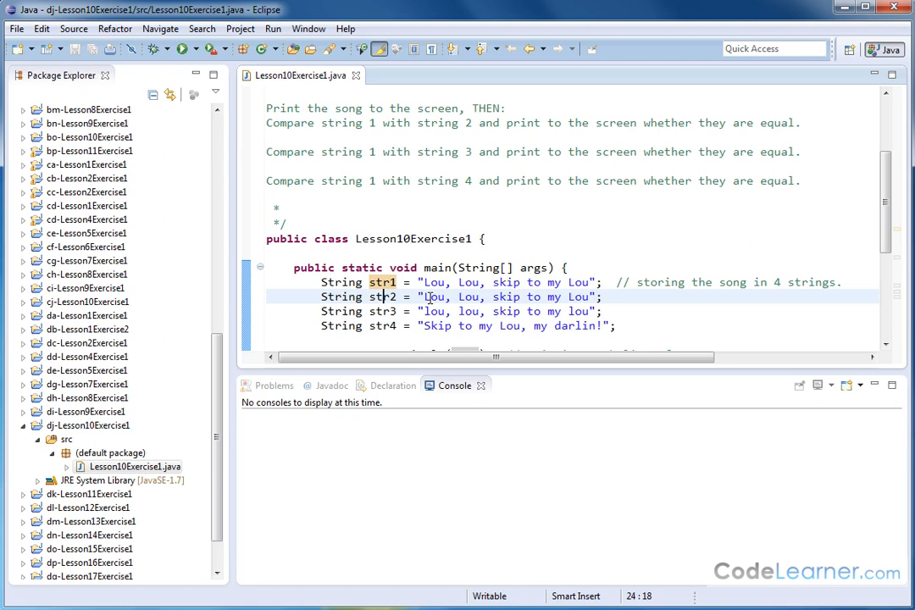
left_click_drag(425, 297, 596, 296)
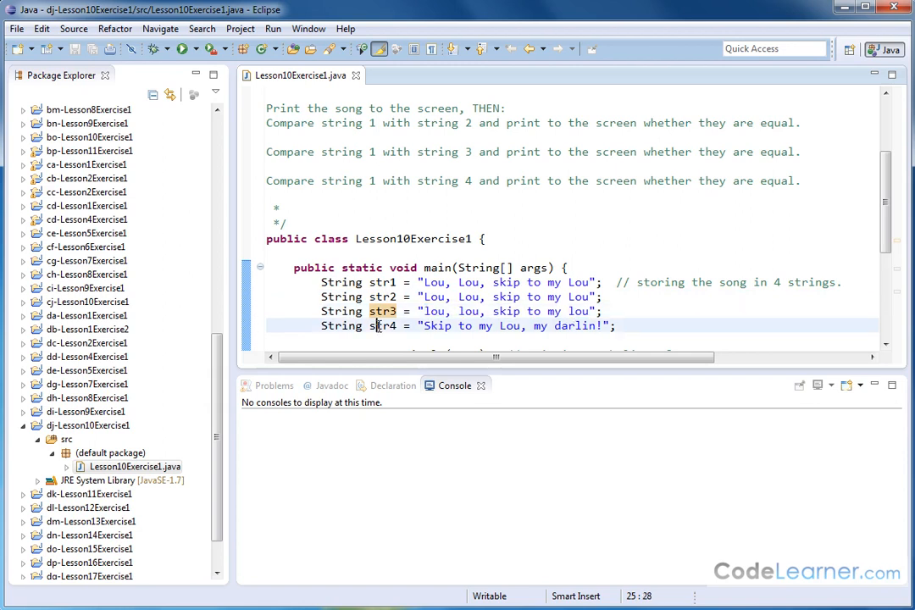
left_click_drag(423, 325, 584, 325)
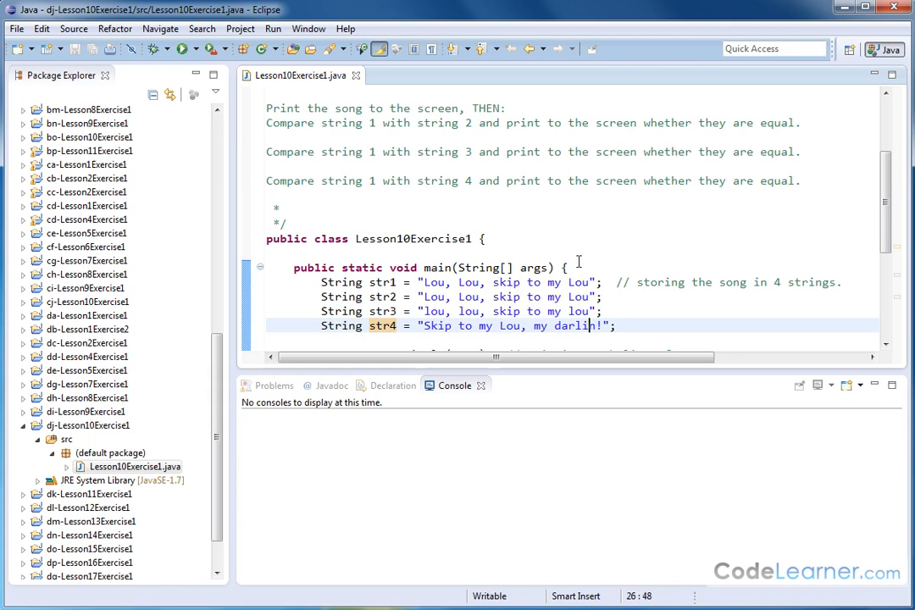
scroll("down", 3)
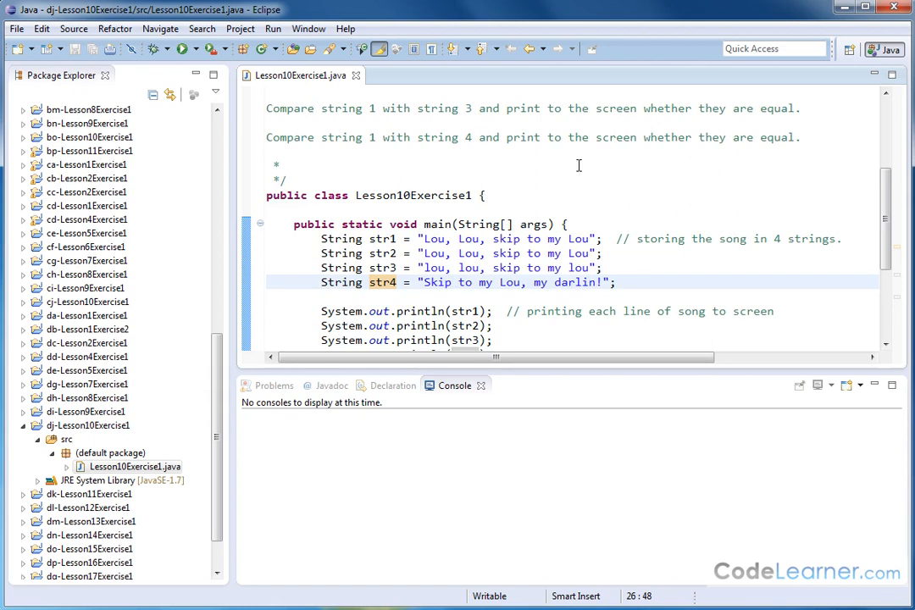
mouse_move(464, 311)
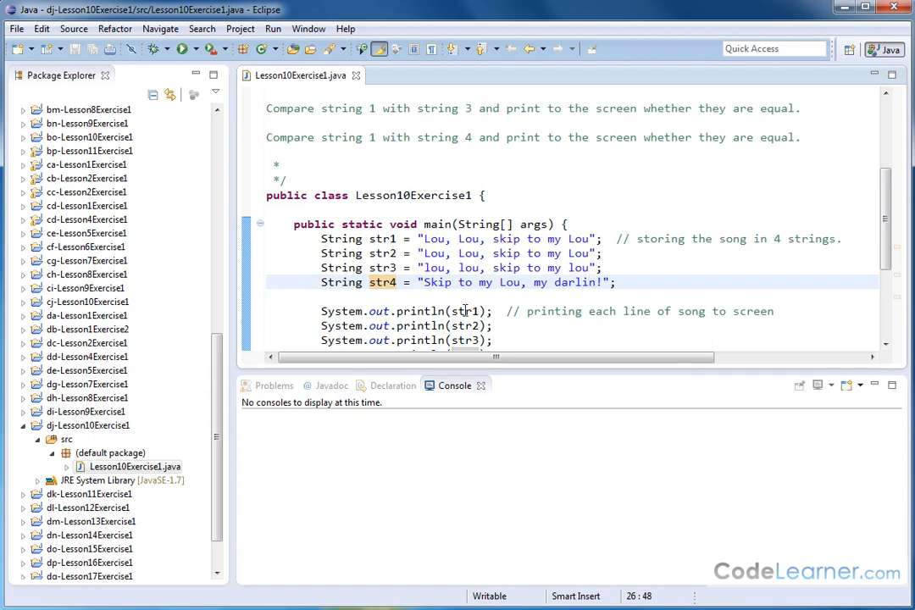
Scroll down through the println and equals() comparison lines of str1 against str2–str4.
scroll("down", 3)
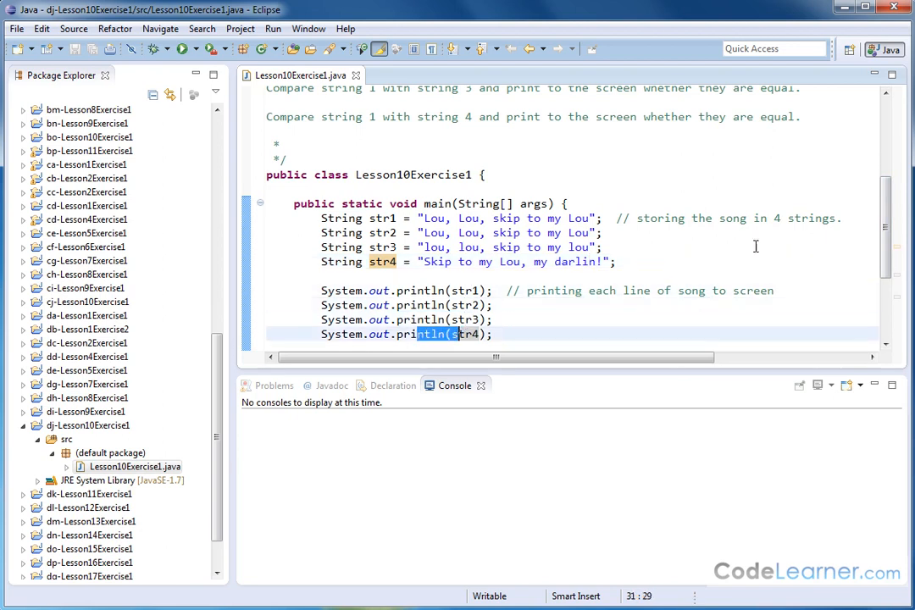
scroll("down", 3)
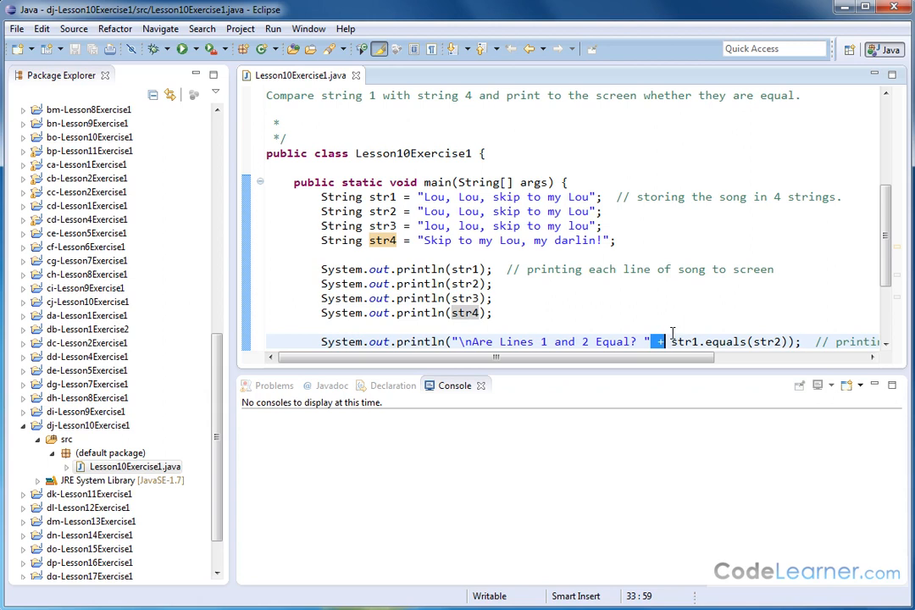
mouse_move(735, 344)
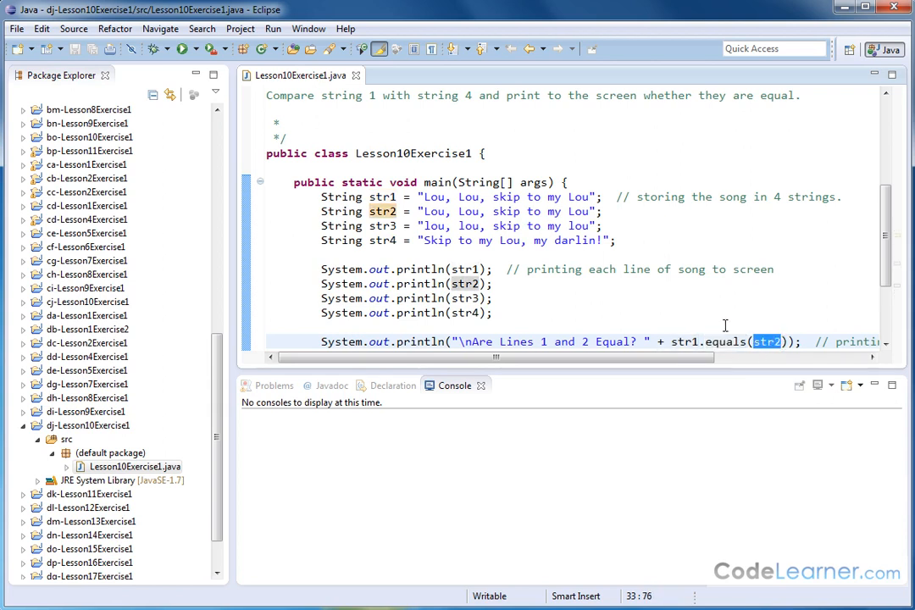
mouse_move(701, 341)
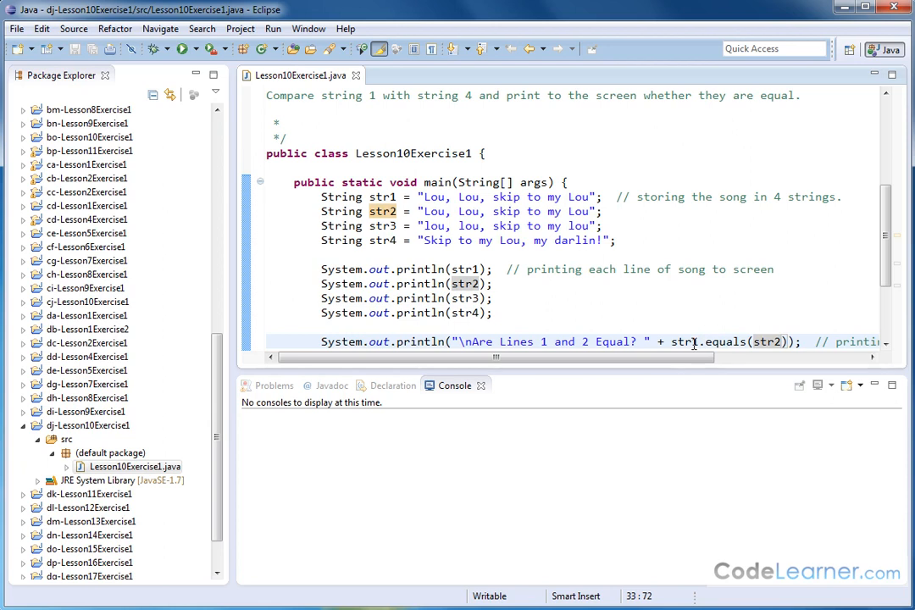
mouse_move(678, 341)
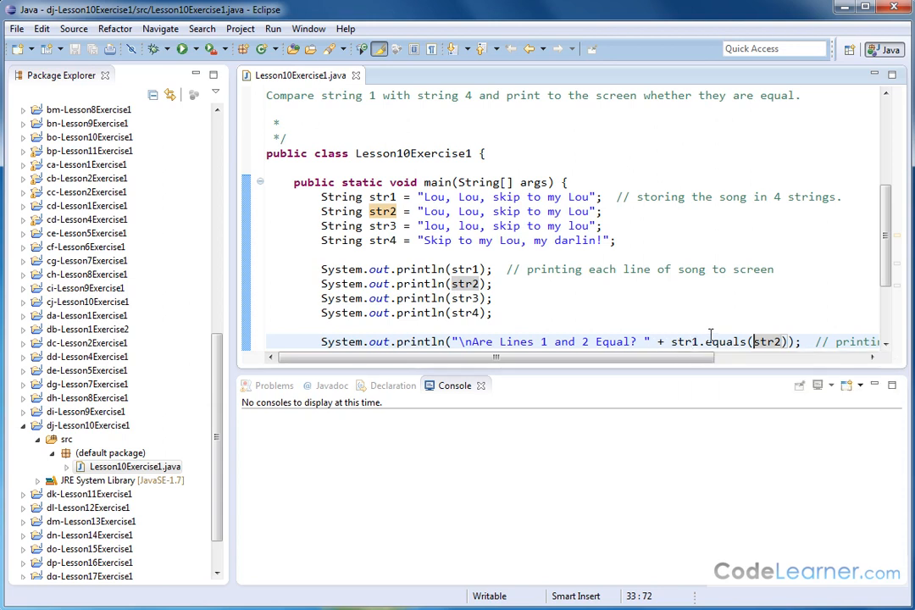
scroll("down", 3)
type("System.out.println(\"Are Lines 1 and 4 Equal? \" + str1.equals(str4));")
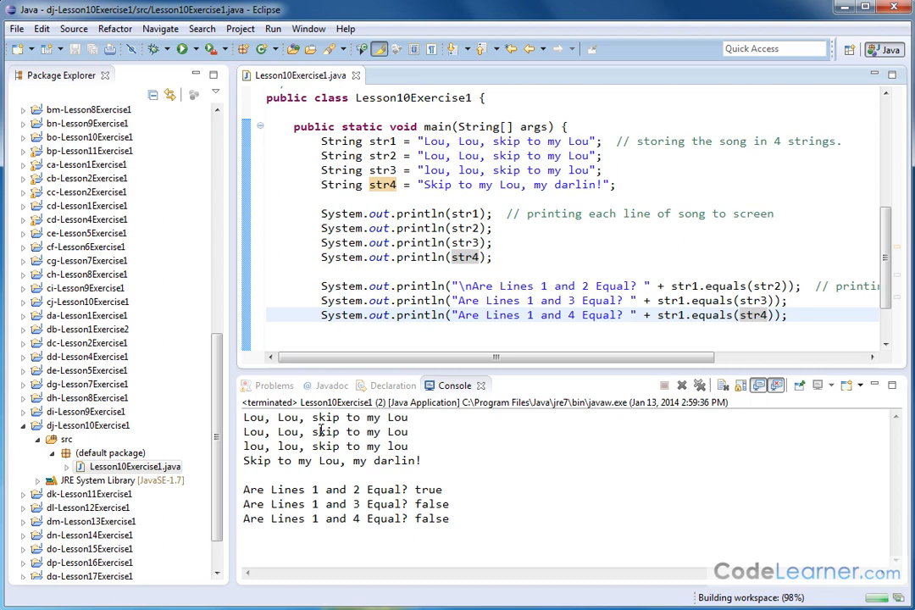
left_click_drag(245, 417, 407, 460)
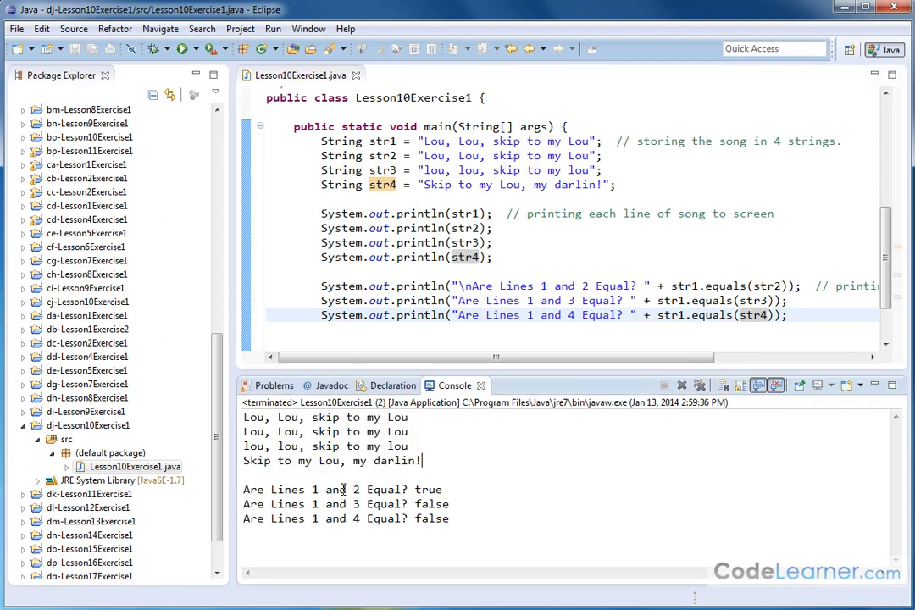
double_click(427, 489)
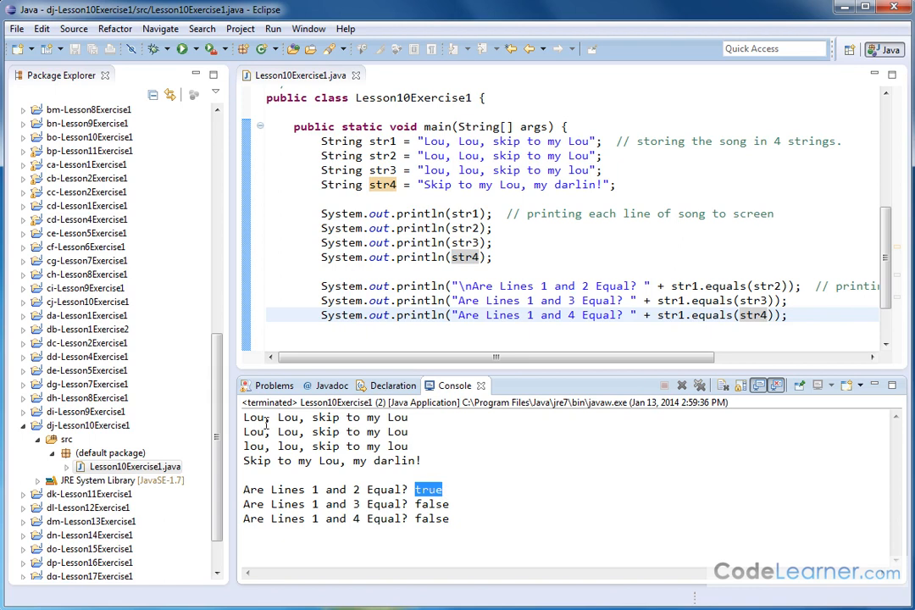
mouse_move(336, 513)
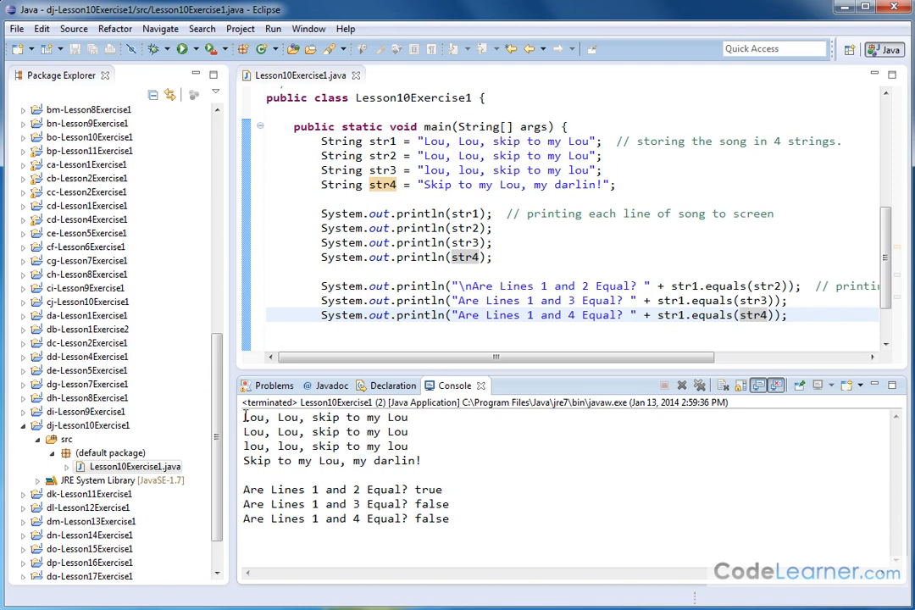
left_click_drag(244, 417, 407, 431)
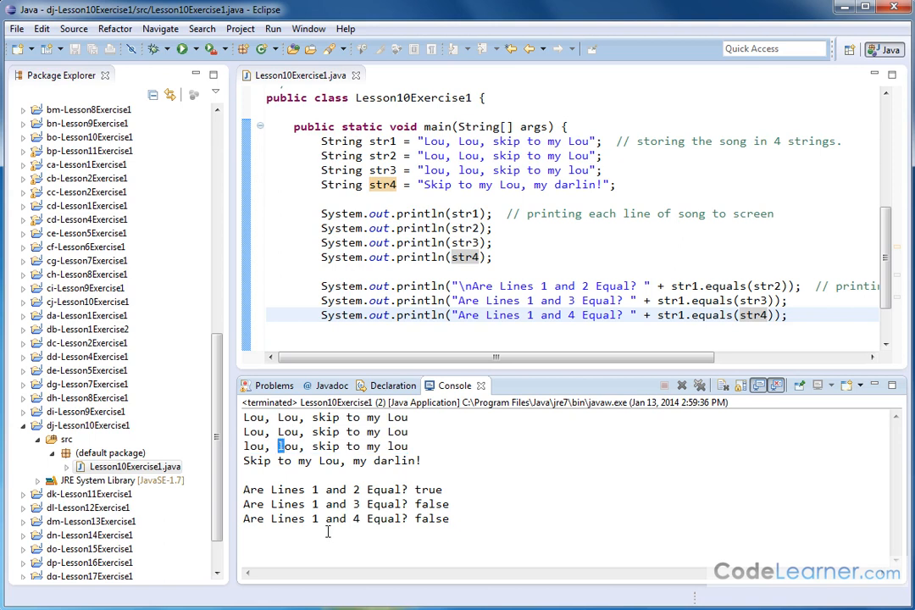
double_click(432, 504)
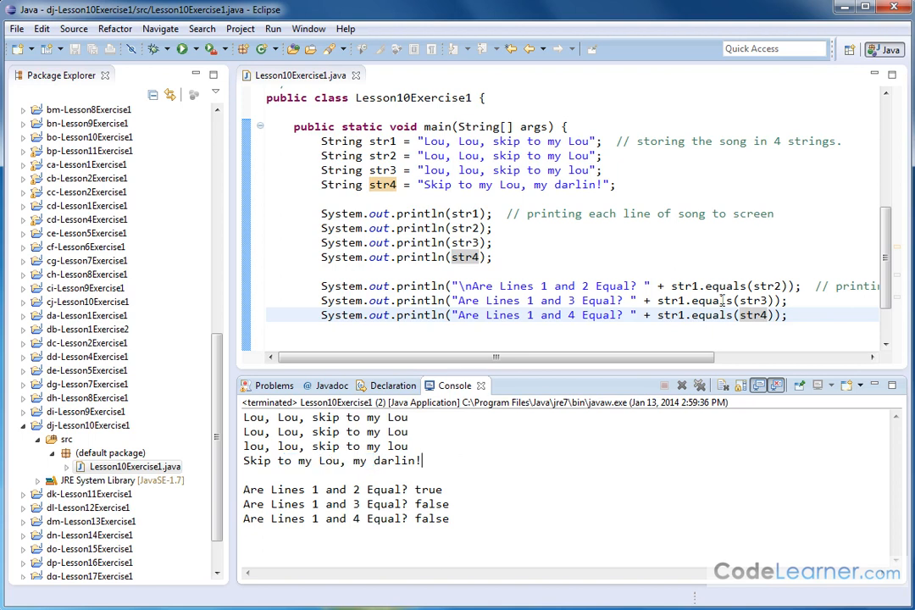
double_click(724, 285)
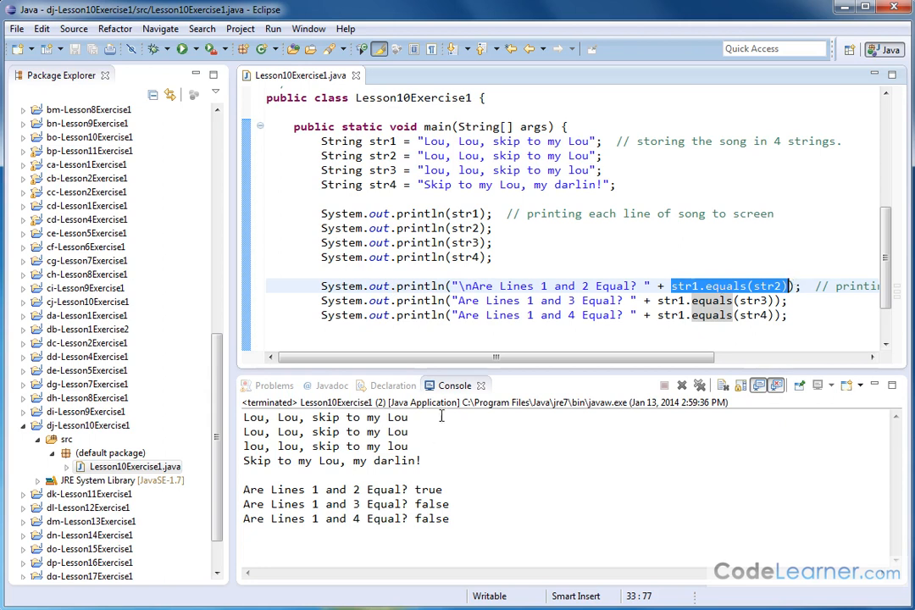
double_click(432, 504)
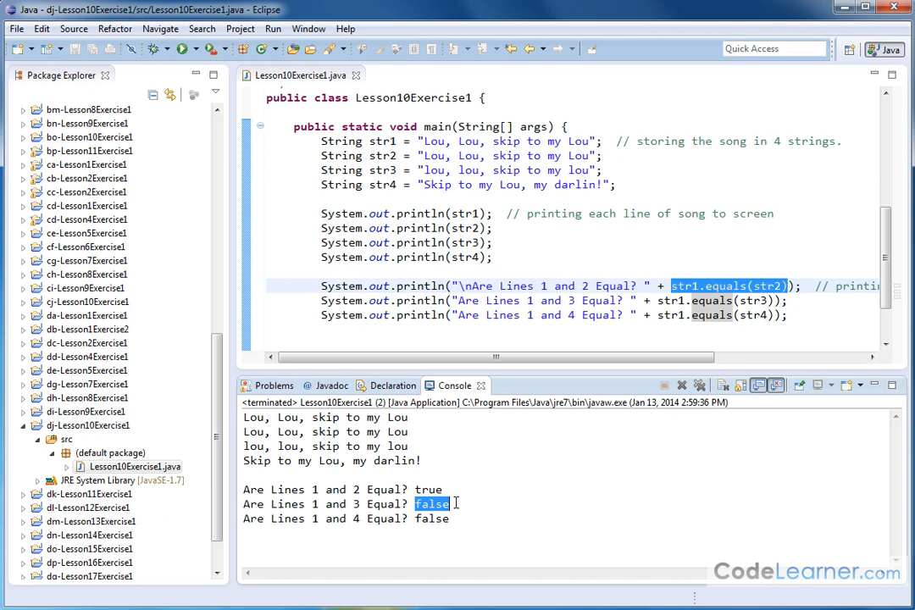
mouse_move(472, 474)
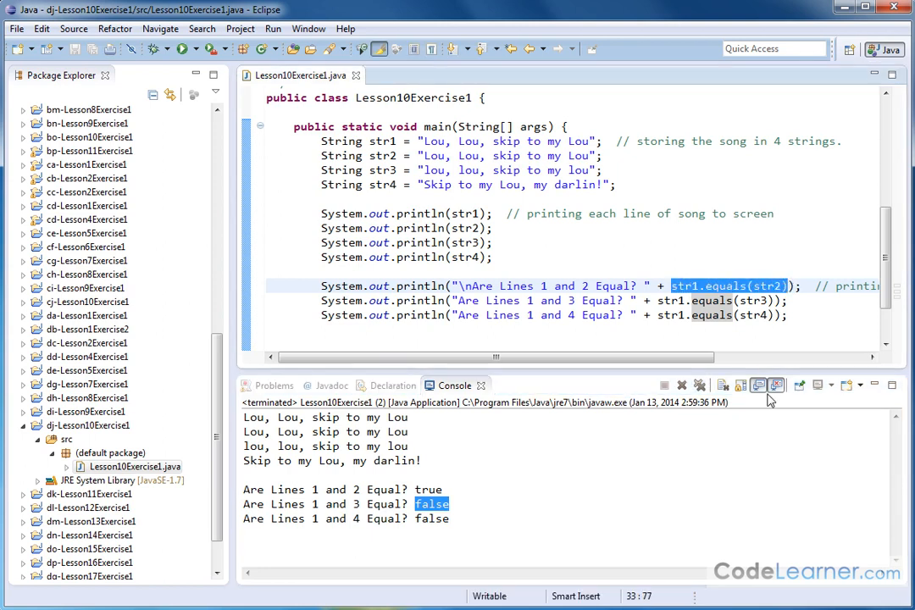
mouse_move(683, 262)
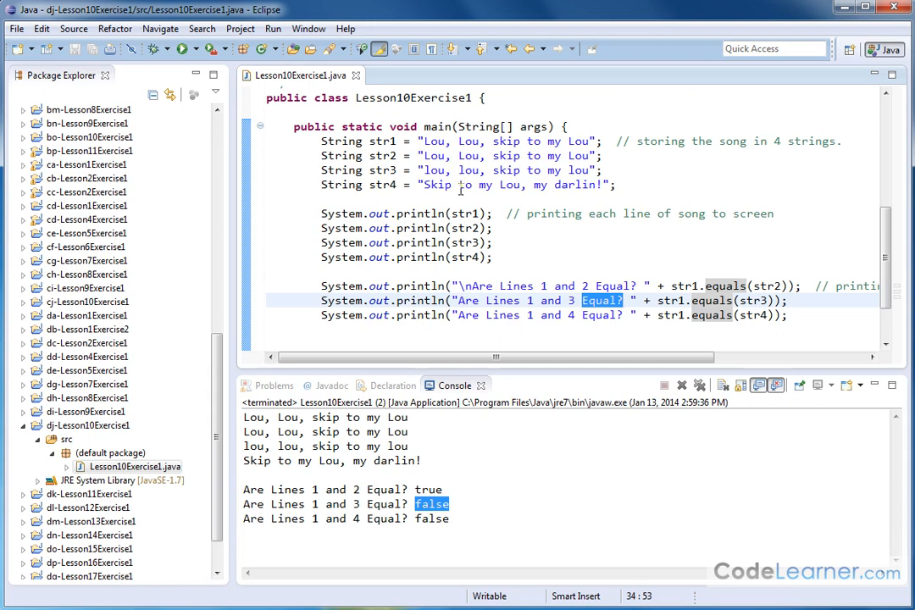
mouse_move(754, 251)
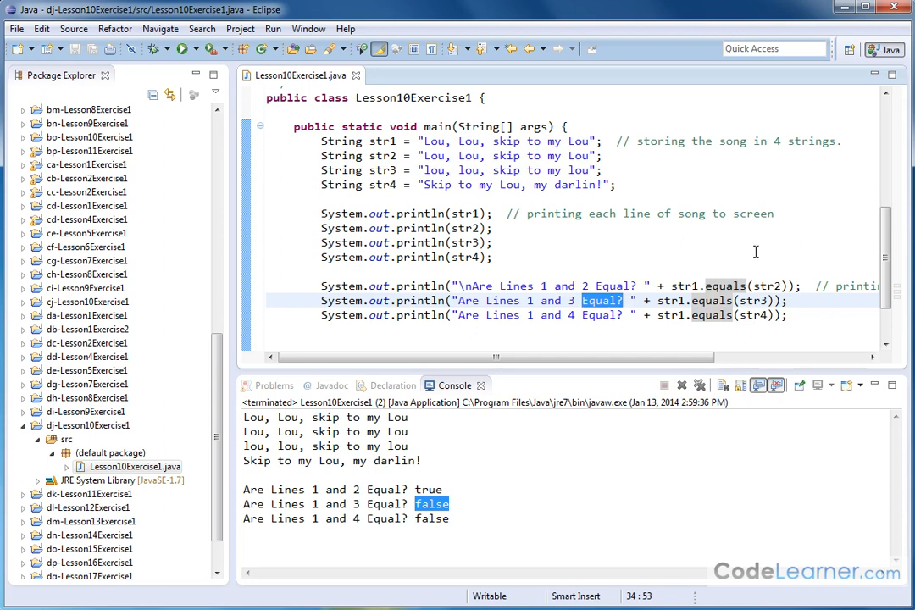